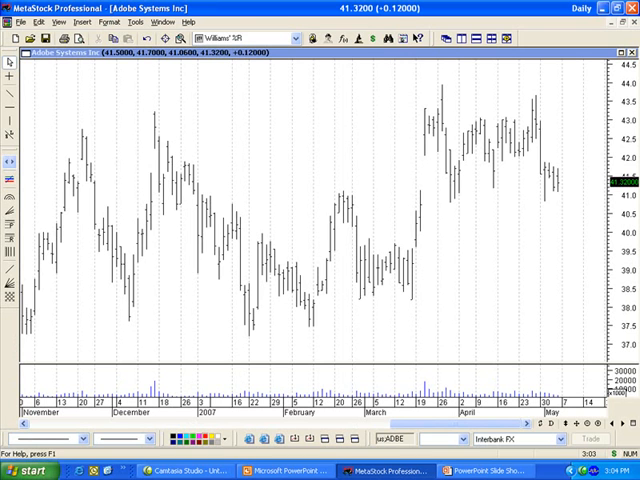
{"action": "mouse_move", "coordinate": [335, 123]}
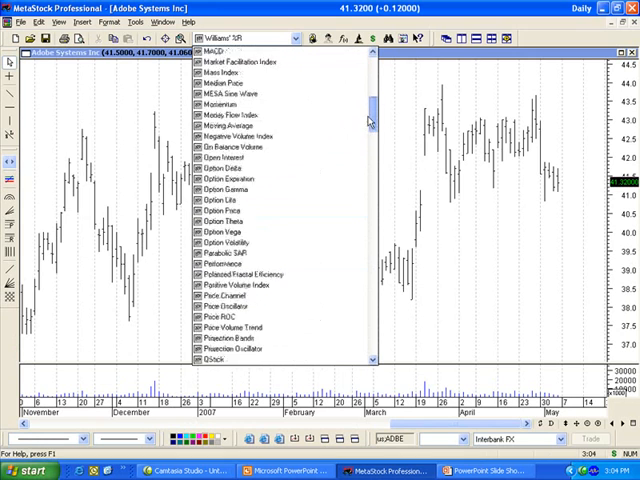
- Scroll the indicator QuickList down past Williams' %R into the custom formulas
{"action": "scroll", "scroll_direction": "down", "scroll_amount": 3}
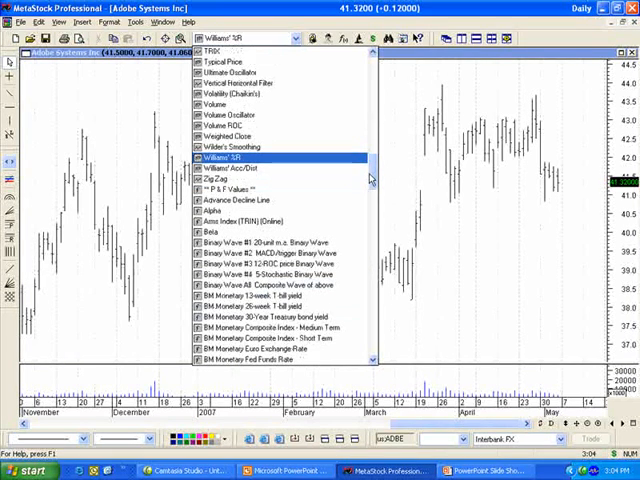
{"action": "mouse_move", "coordinate": [318, 172]}
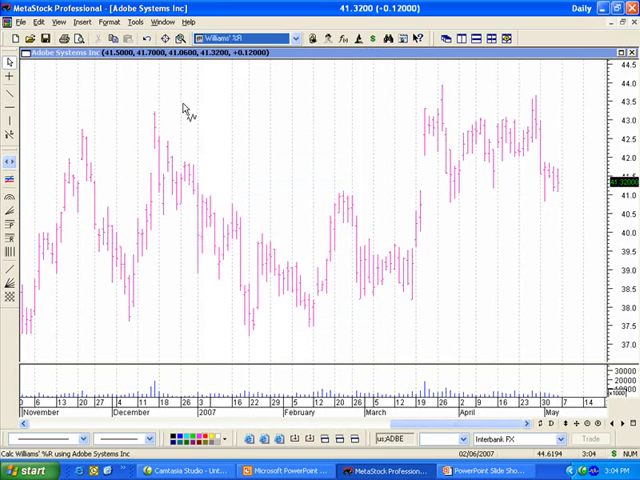
{"action": "mouse_move", "coordinate": [188, 95]}
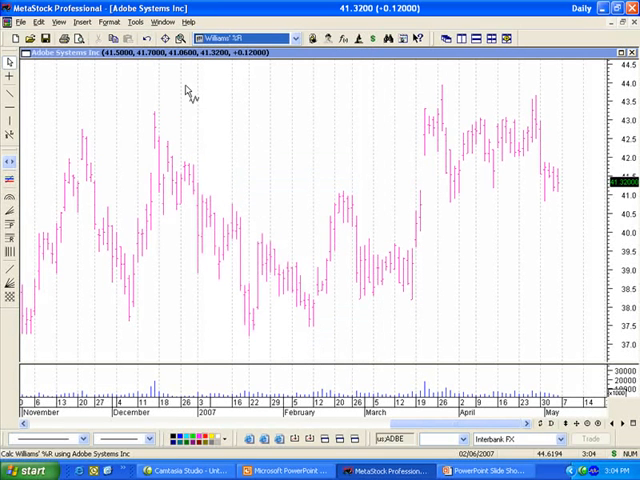
{"action": "mouse_move", "coordinate": [190, 90]}
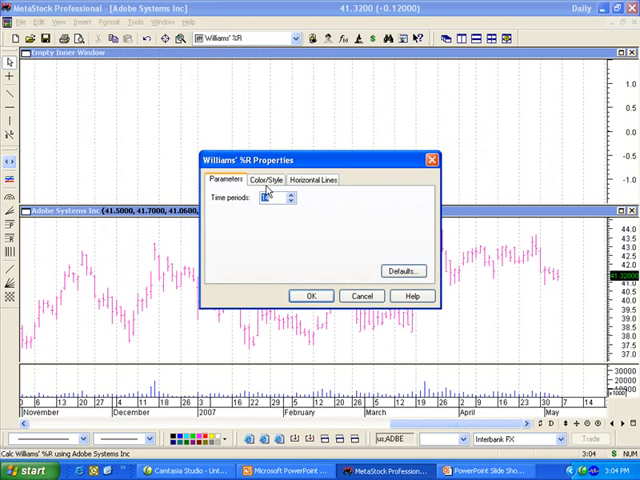
{"action": "mouse_move", "coordinate": [305, 191]}
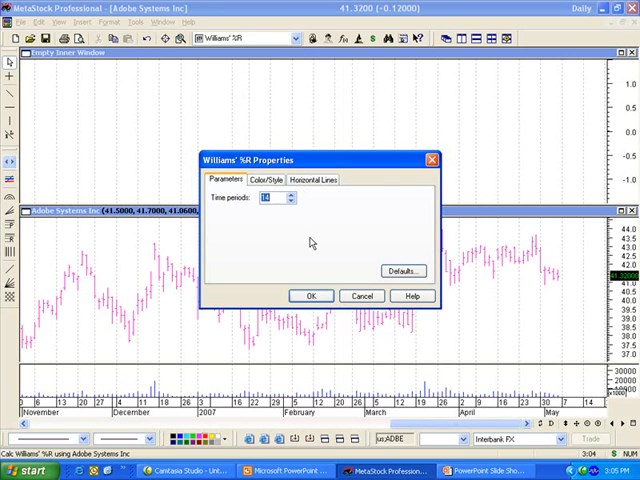
- Accept Williams' %R with 14 time periods, plotting it in a new top window
{"action": "left_click", "coordinate": [311, 295]}
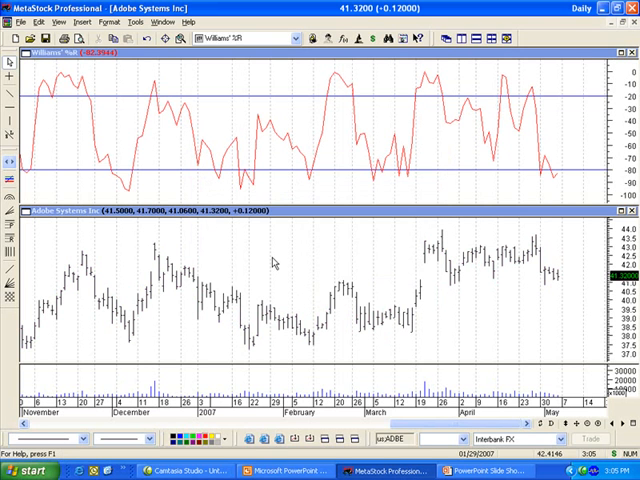
{"action": "mouse_move", "coordinate": [572, 193]}
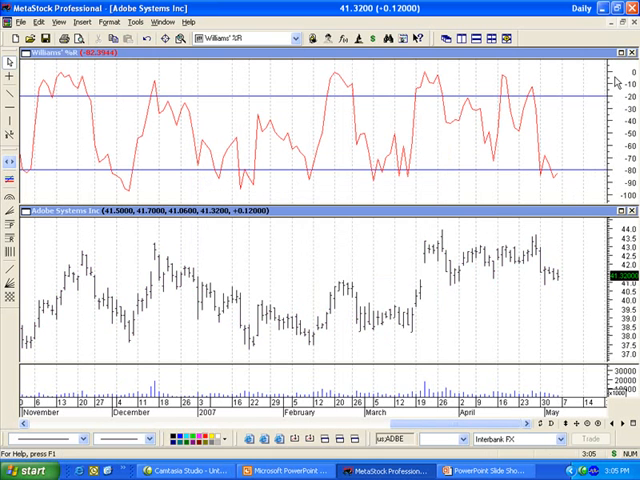
{"action": "mouse_move", "coordinate": [616, 82]}
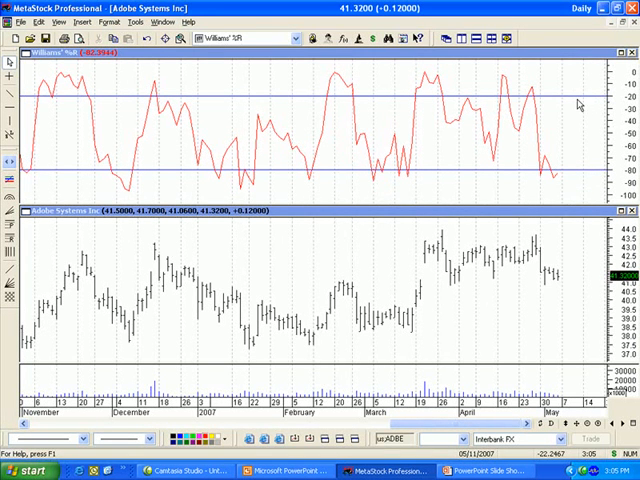
{"action": "mouse_move", "coordinate": [578, 112]}
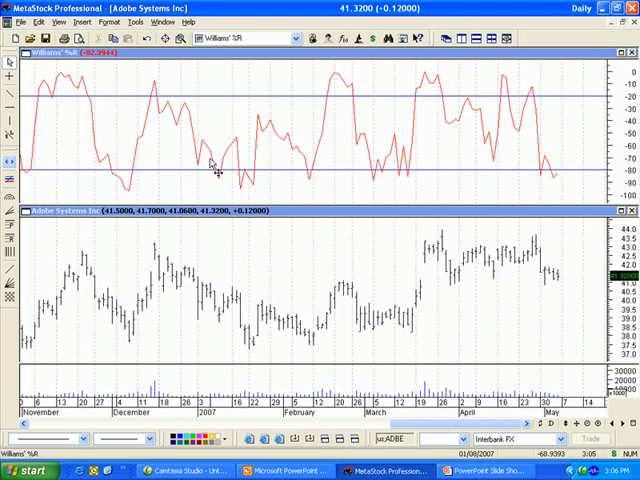
{"action": "mouse_move", "coordinate": [172, 82]}
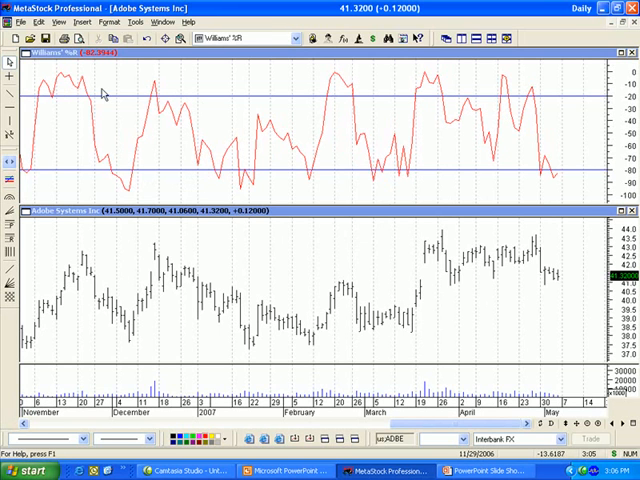
{"action": "mouse_move", "coordinate": [258, 95]}
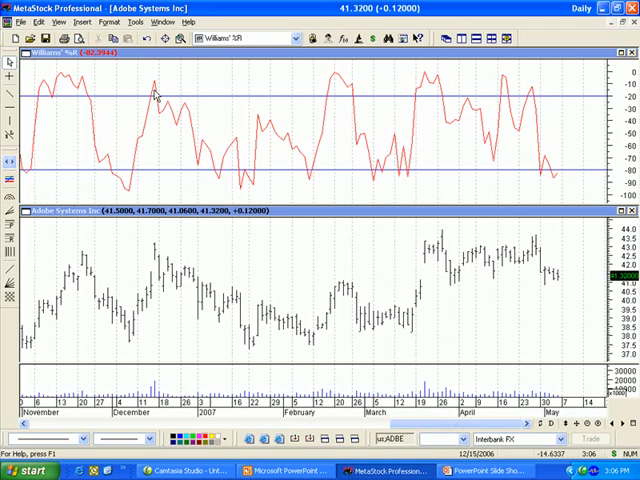
{"action": "mouse_move", "coordinate": [158, 105]}
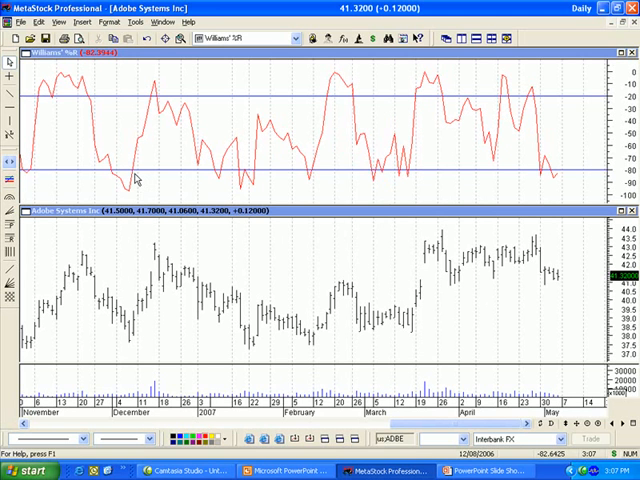
{"action": "mouse_move", "coordinate": [125, 170]}
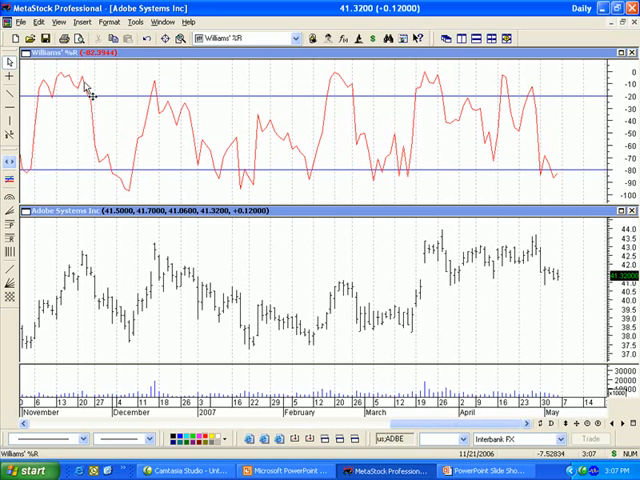
{"action": "mouse_move", "coordinate": [140, 188]}
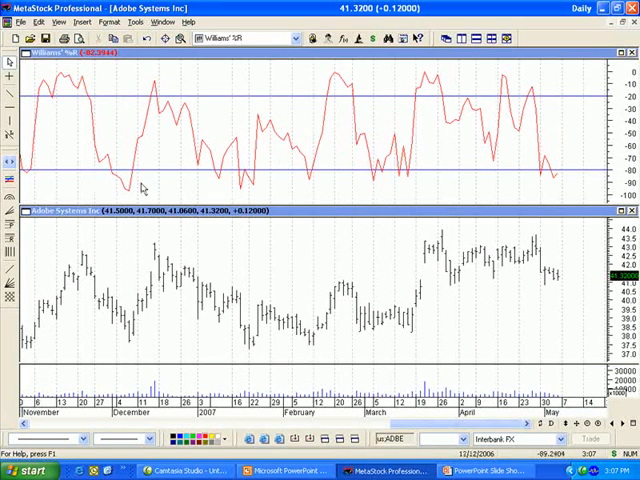
{"action": "mouse_move", "coordinate": [165, 165]}
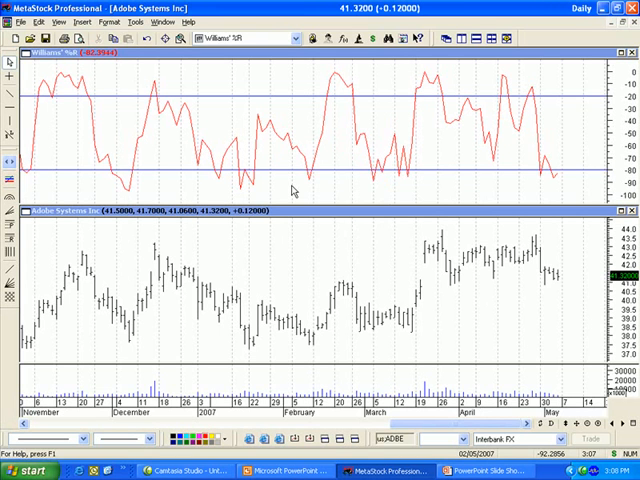
{"action": "mouse_move", "coordinate": [293, 190]}
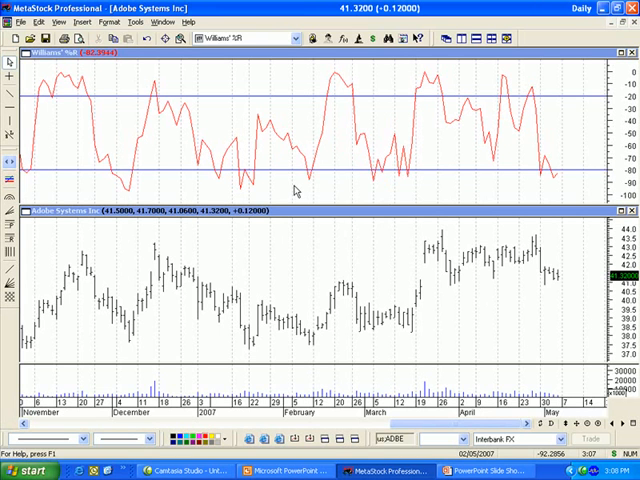
{"action": "mouse_move", "coordinate": [415, 172]}
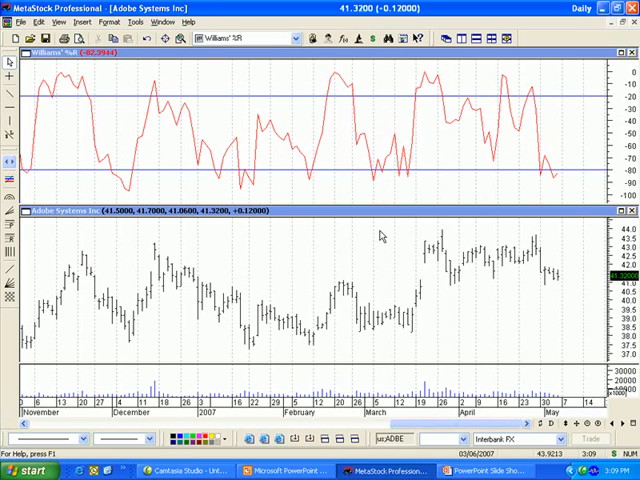
{"action": "mouse_move", "coordinate": [418, 140]}
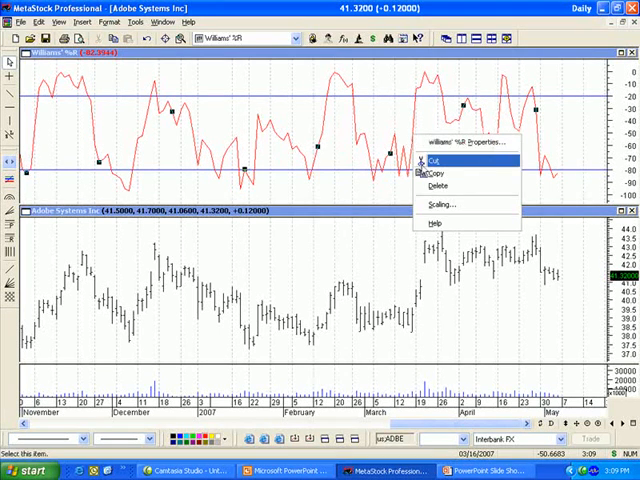
{"action": "mouse_move", "coordinate": [428, 223]}
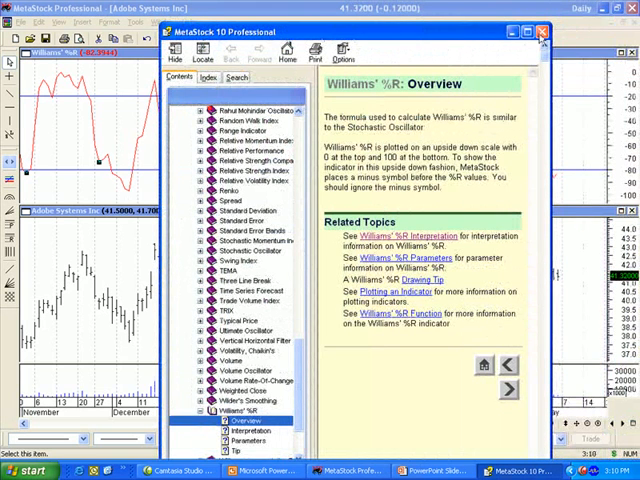
{"action": "left_click", "coordinate": [541, 31]}
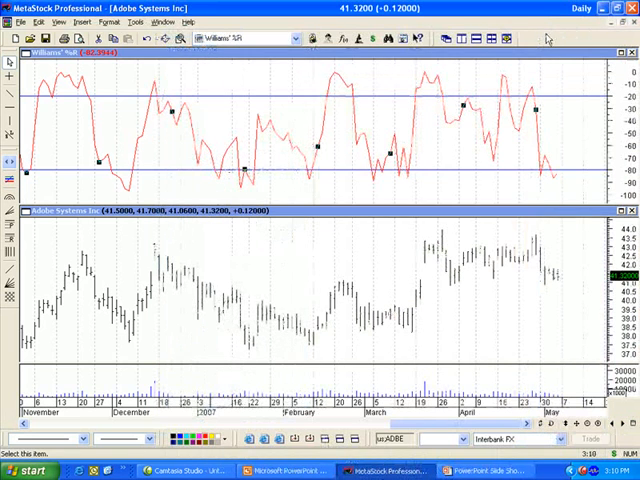